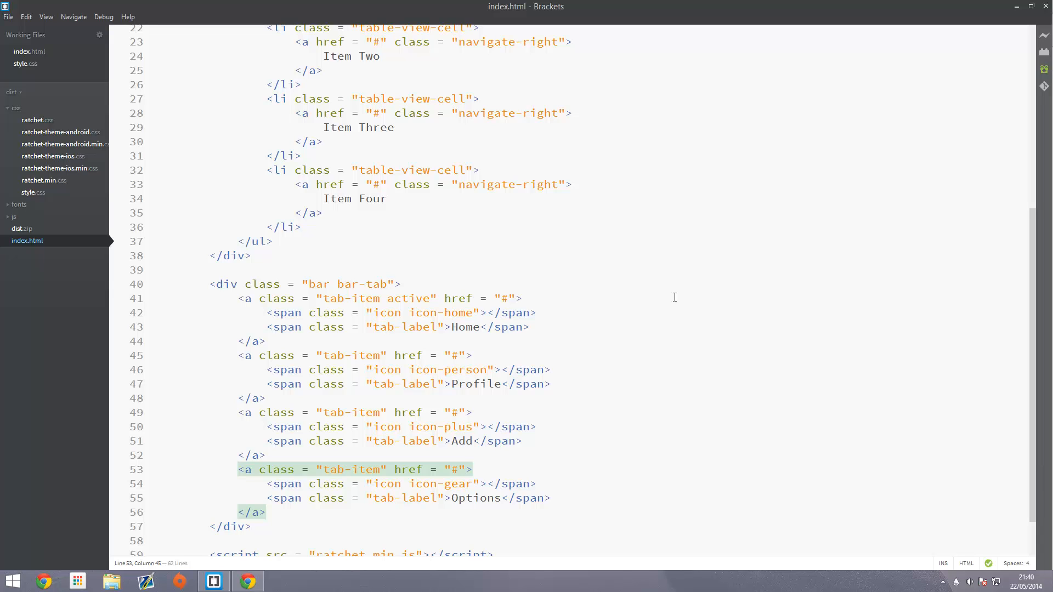
Add a <div class="card"> on new lines below the first card
scroll("up", 3)
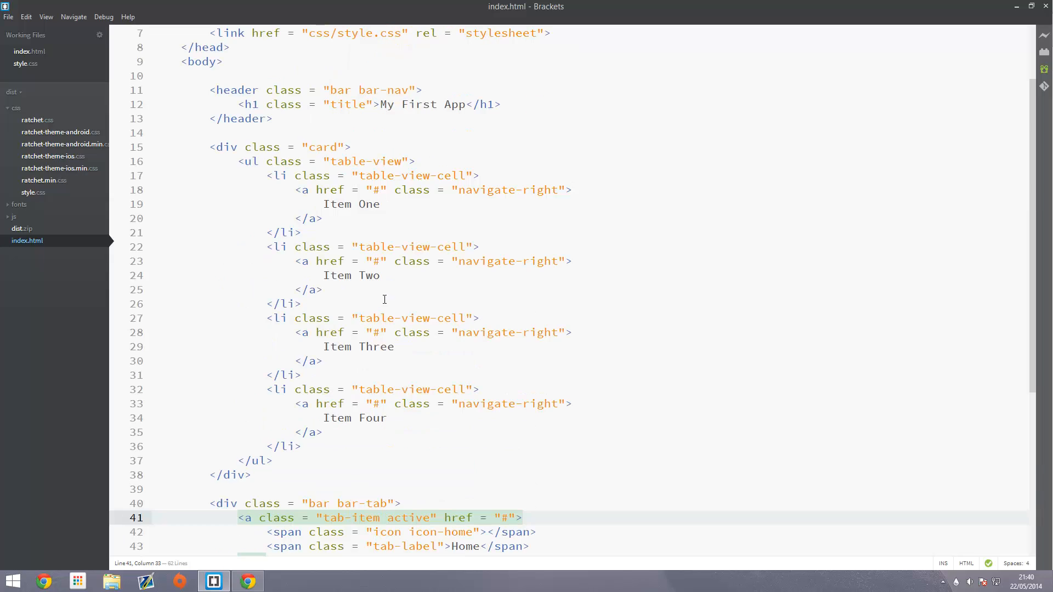
mouse_move(270, 474)
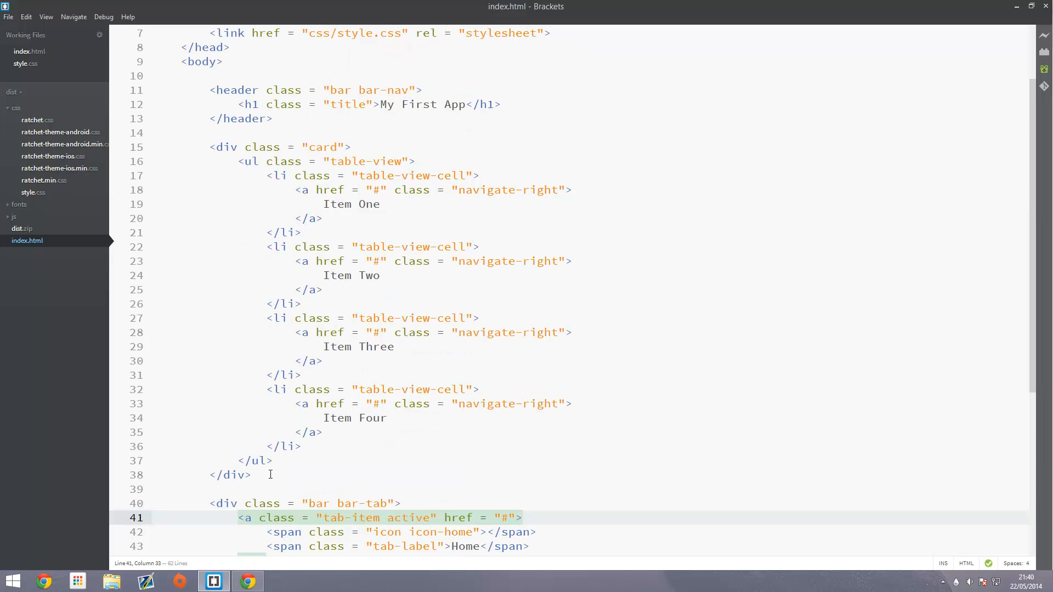
left_click(252, 475)
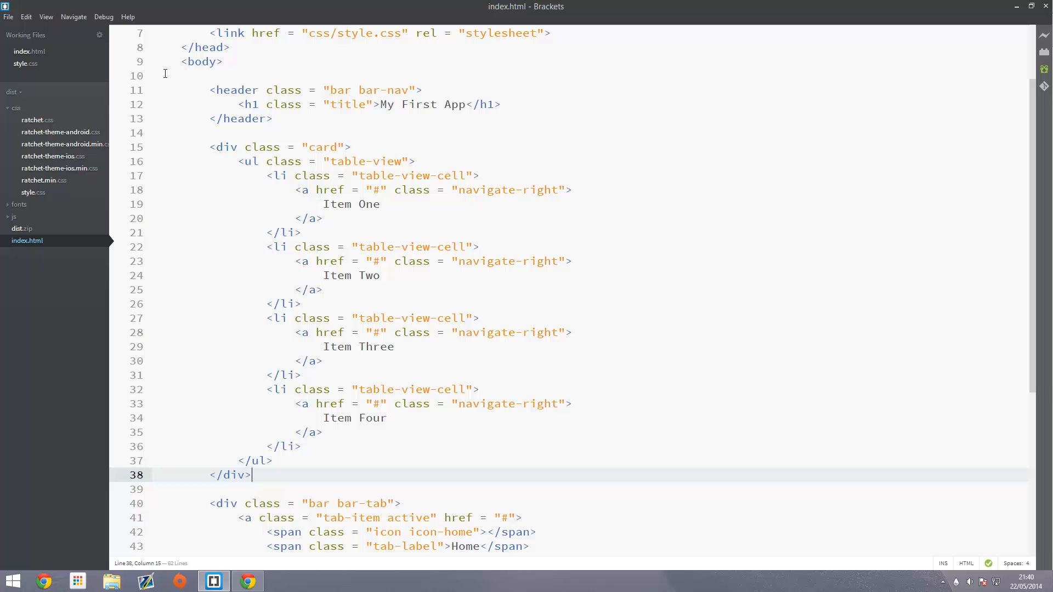
mouse_move(281, 334)
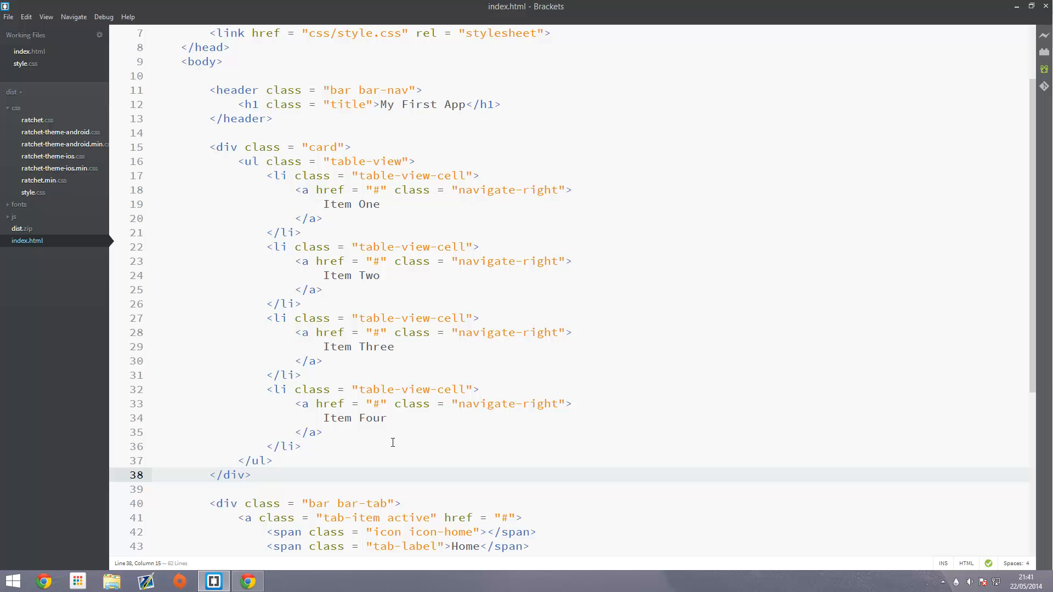
left_click(252, 475)
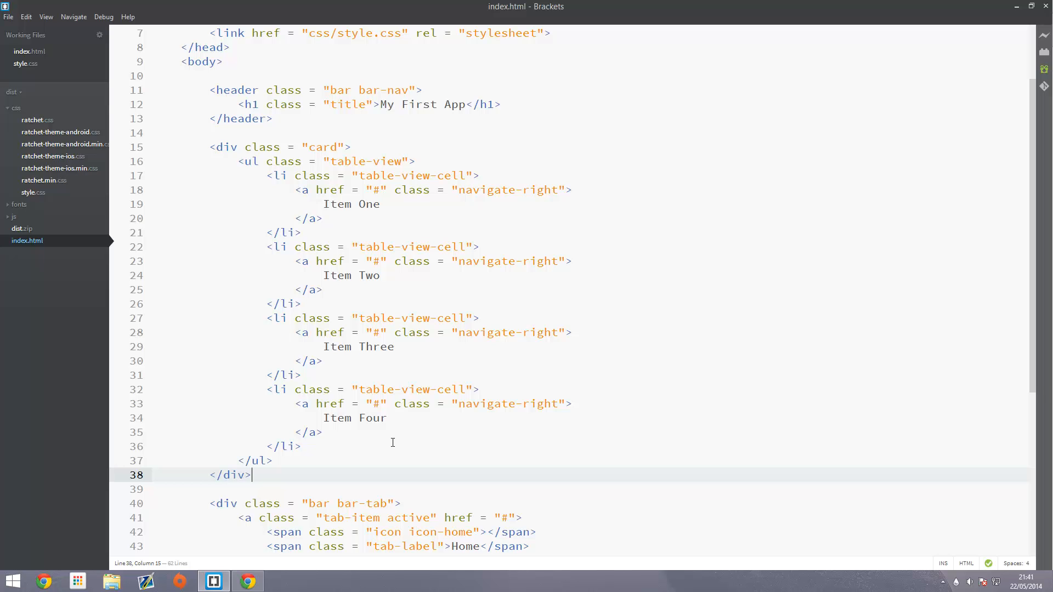
key("enter")
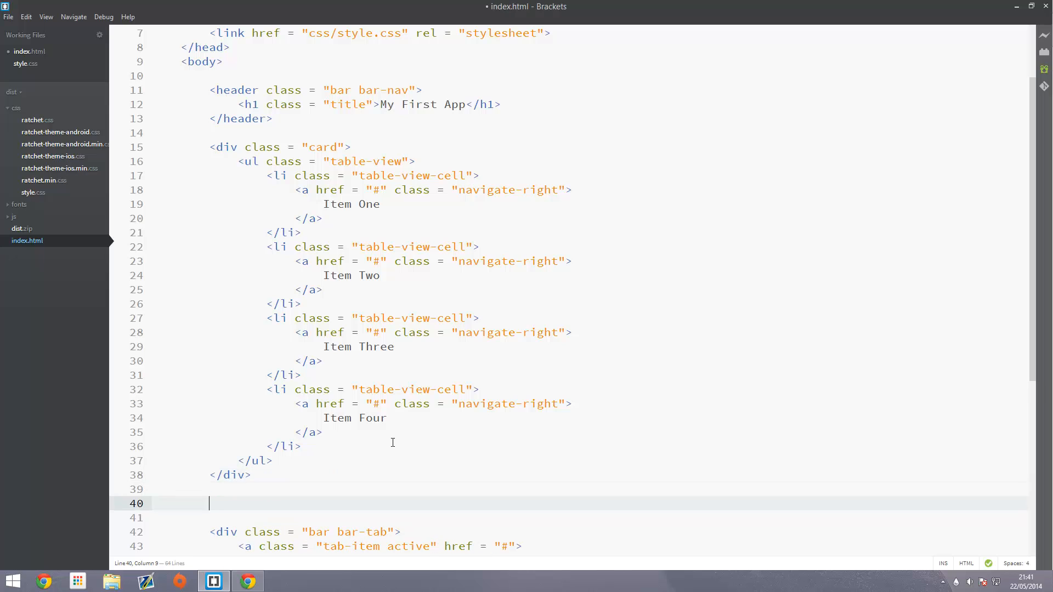
left_click(275, 147)
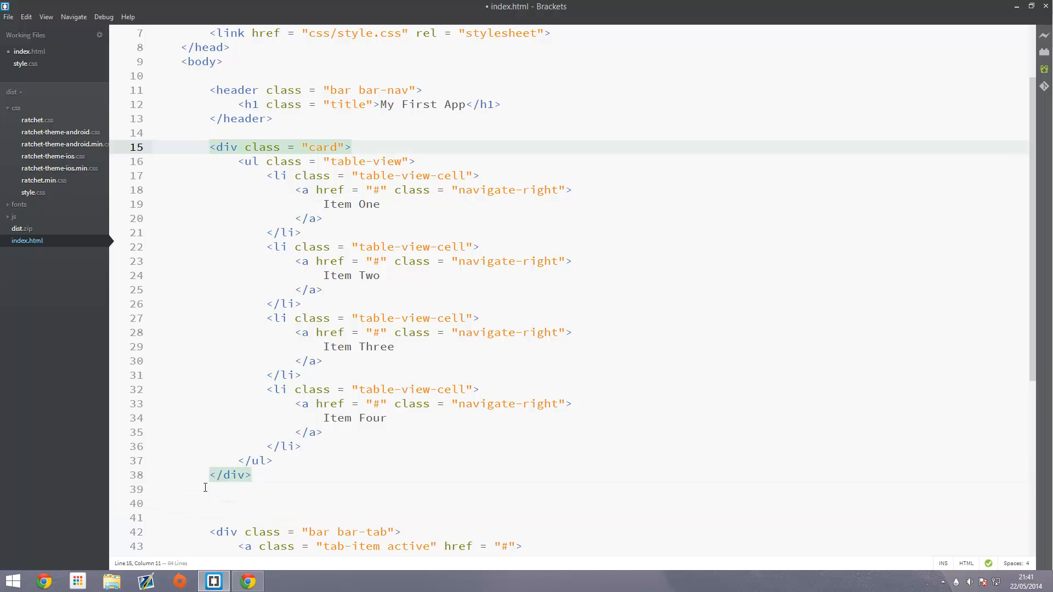
type("<div class =")
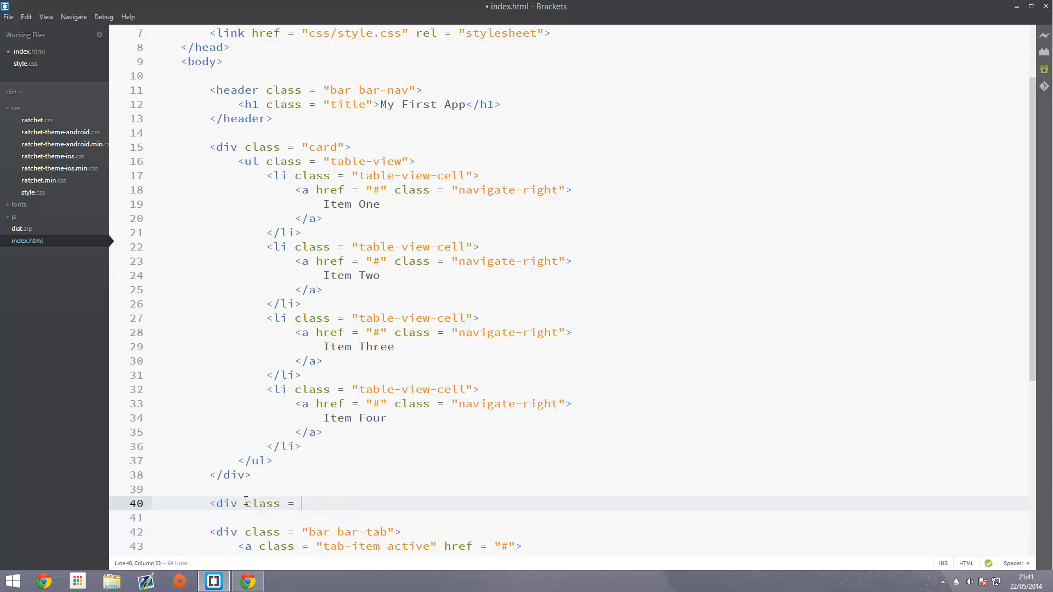
type("\"card\">")
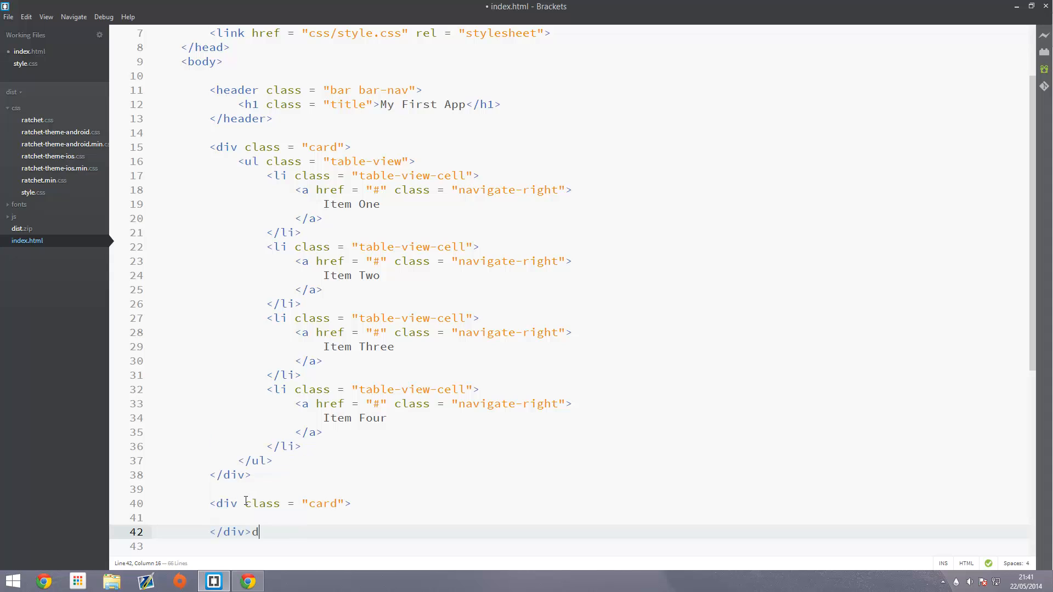
key("BackSpace")
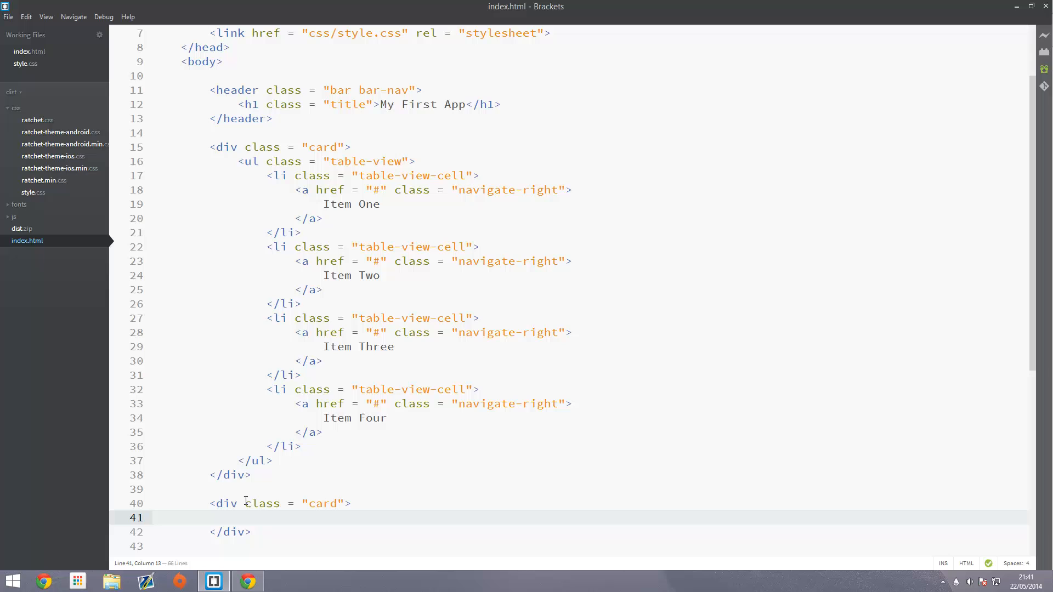
Nest an empty <ul class="table-view"> inside the new card
type("<ul>")
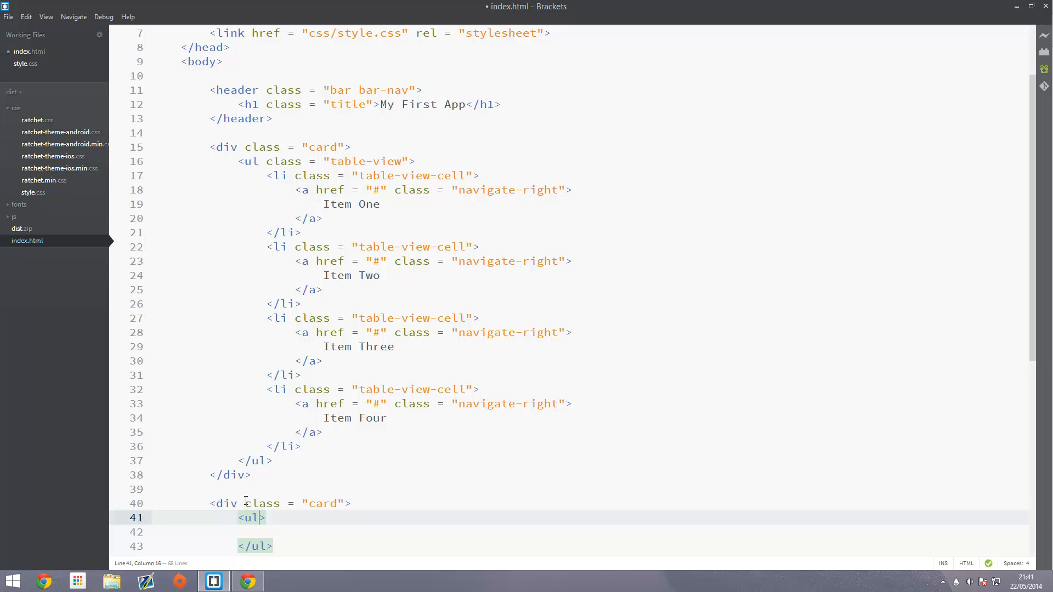
type("class = \"\"")
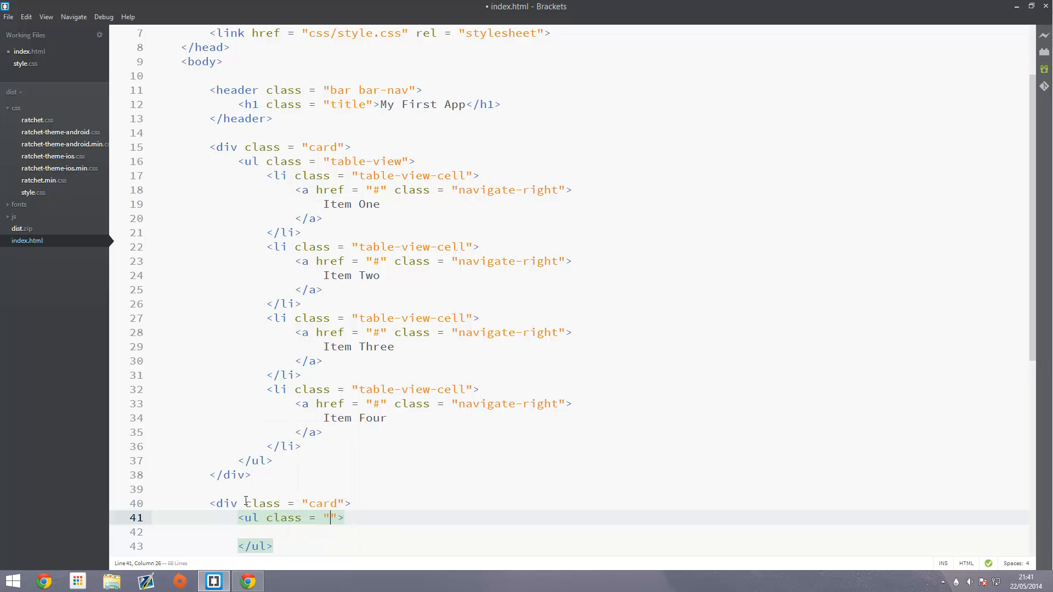
type("tabn")
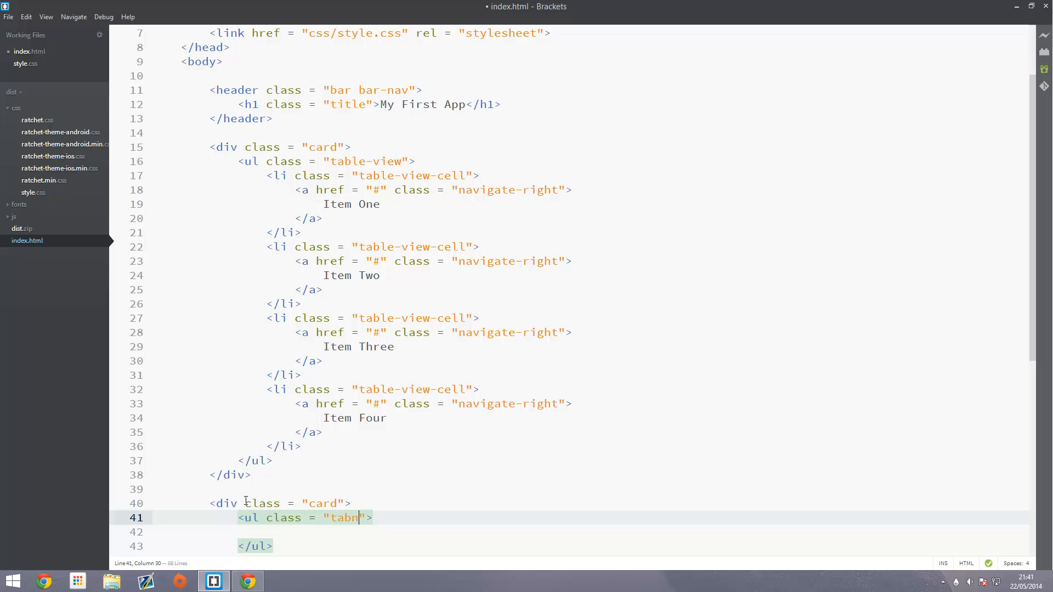
type("able-view")
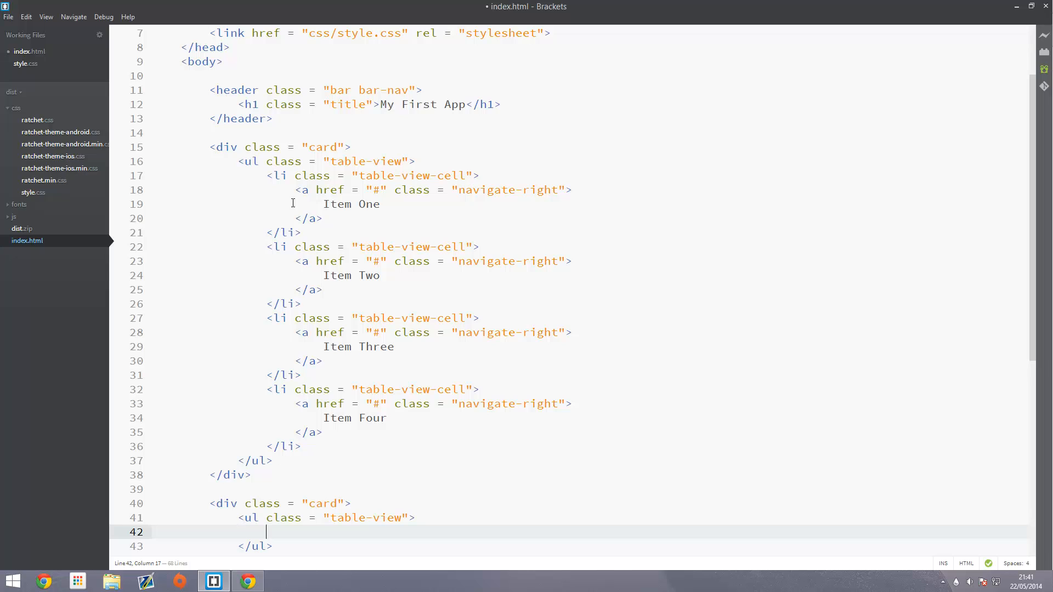
mouse_move(361, 249)
type("<li></li>")
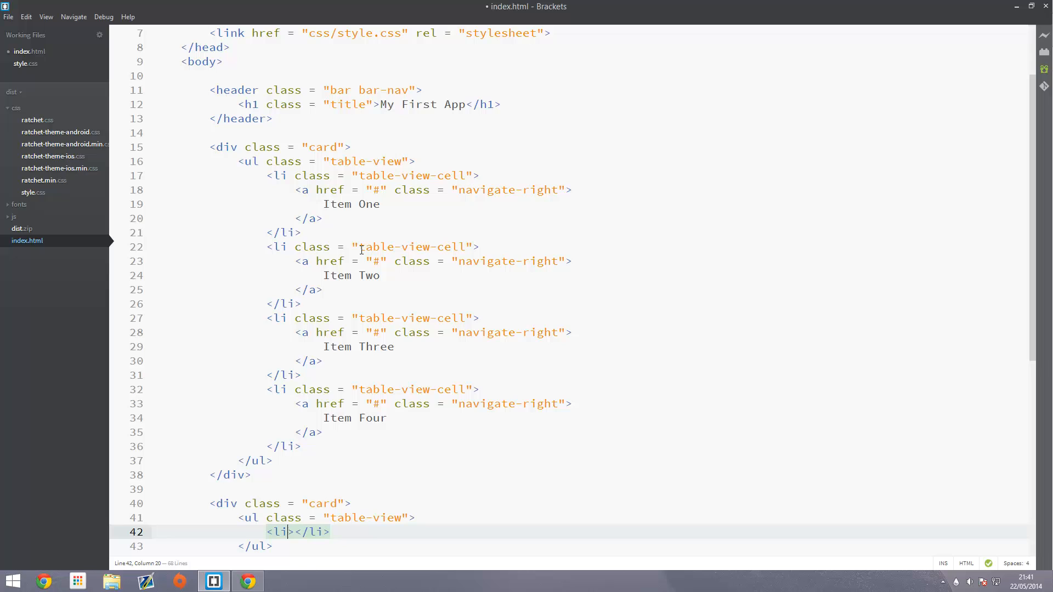
Add an <li class="table-view-cell media"> item to the list
type("class = \"")
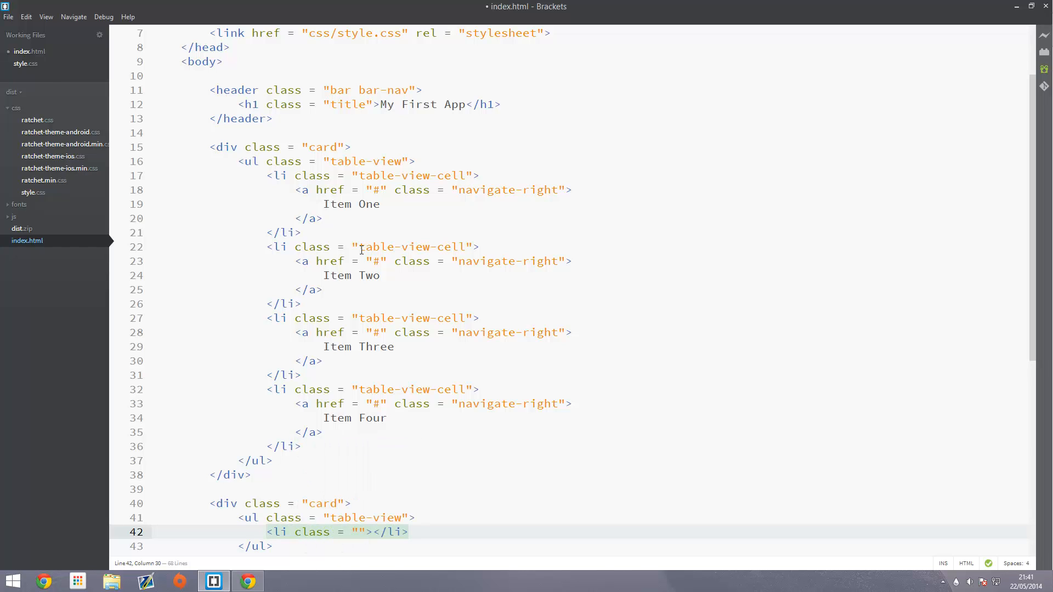
type("table-view")
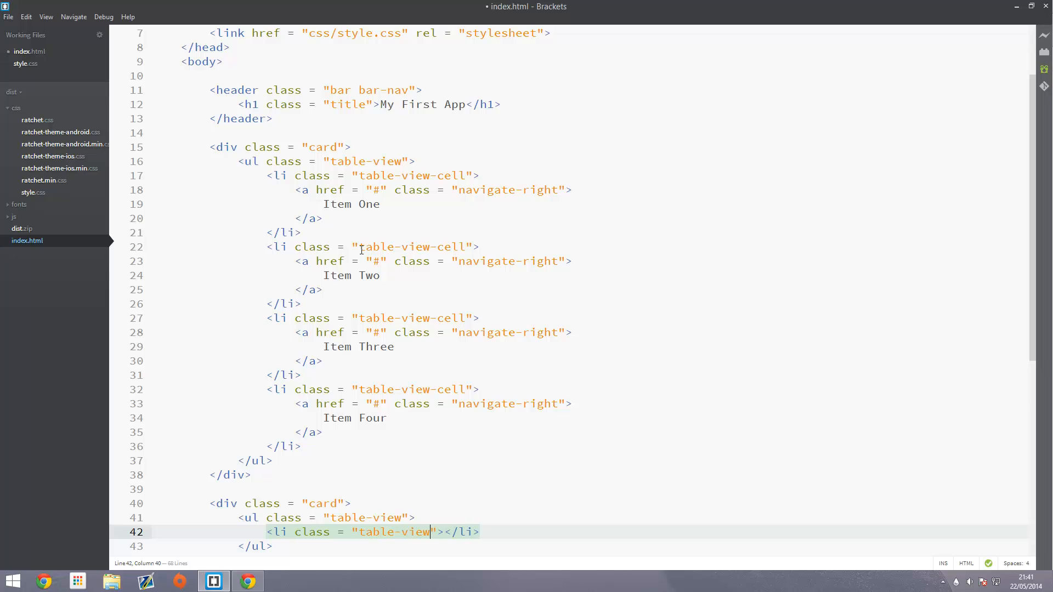
type("-cell")
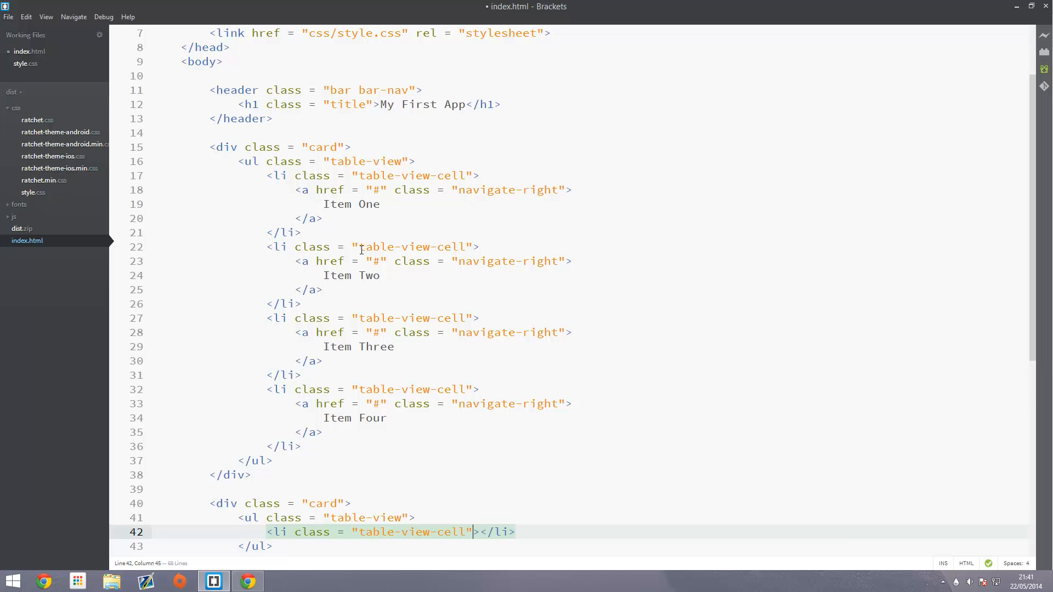
type("md")
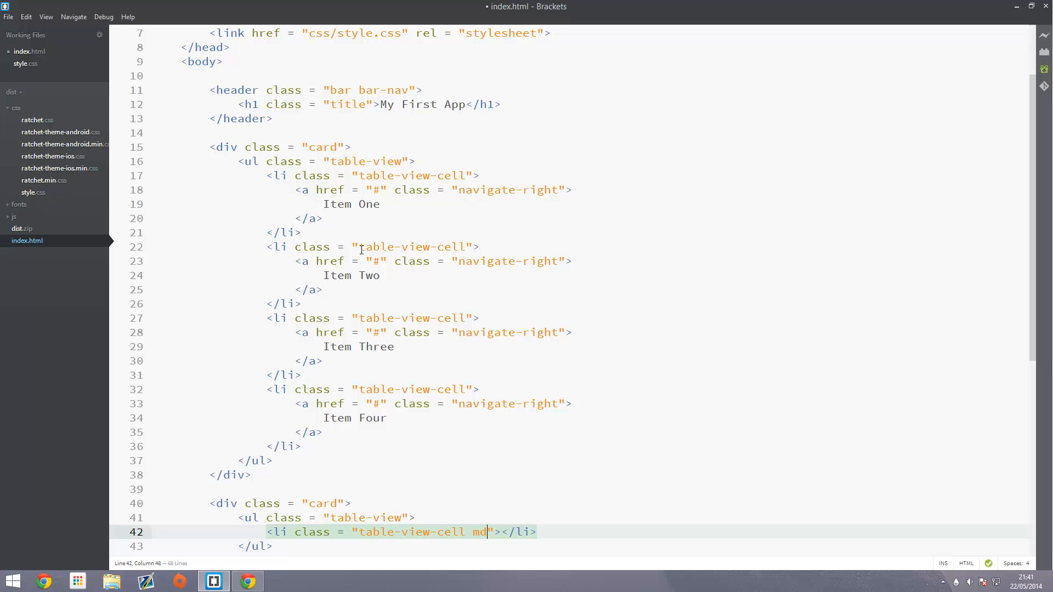
type("ia")
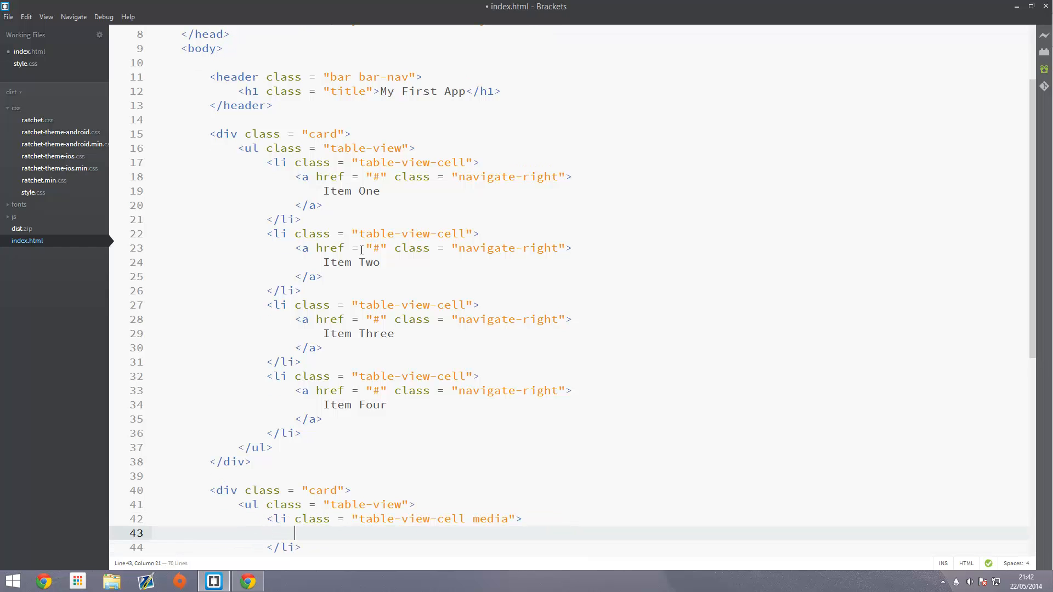
Give the item a <div class="media-body"> with lorem ipsum text, save, and preview
type("<div class = \"med")
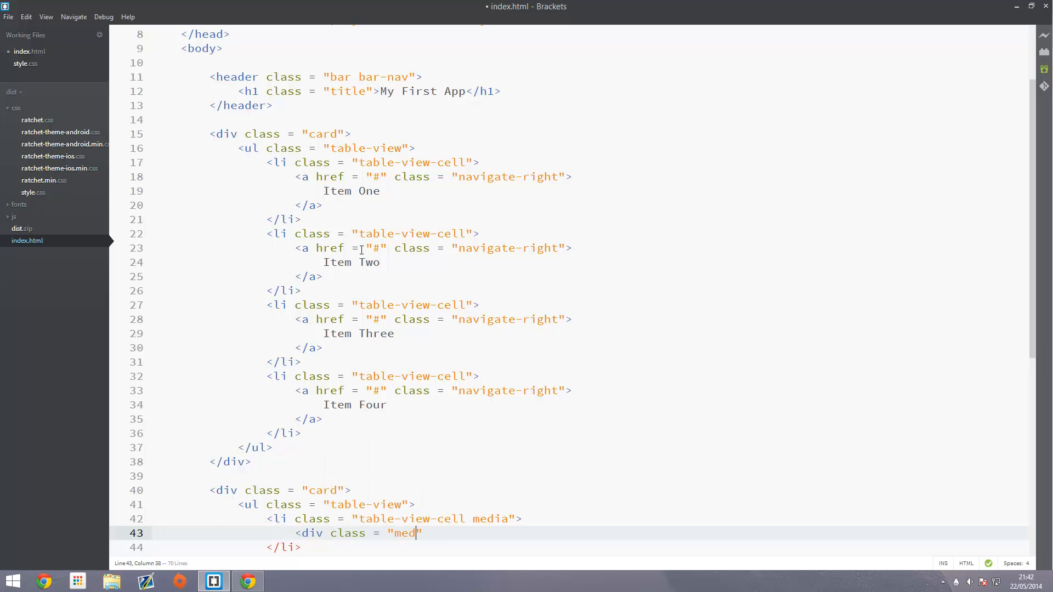
type("ia-body")
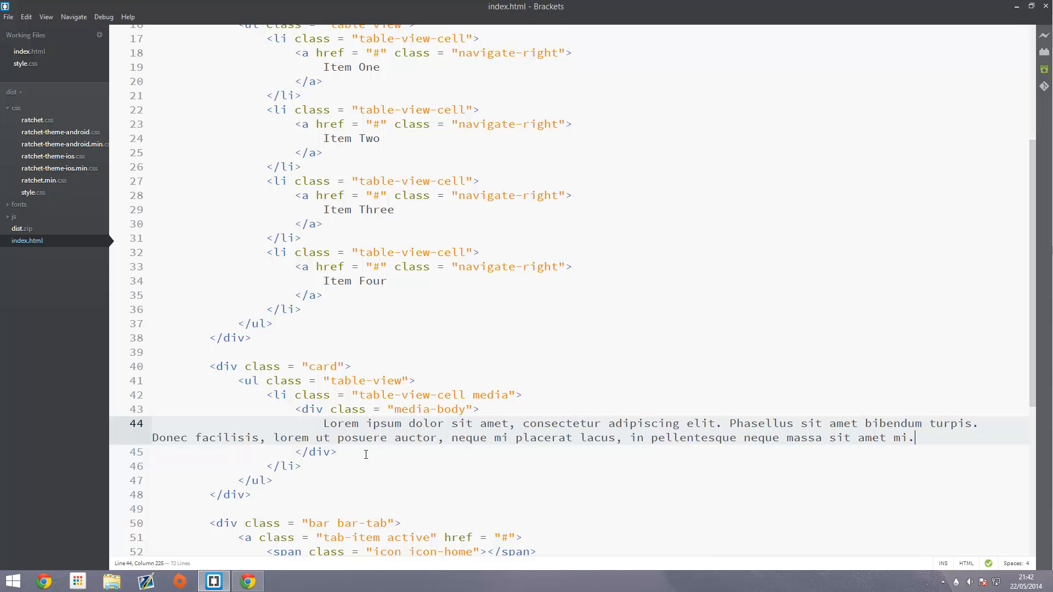
left_click(248, 581)
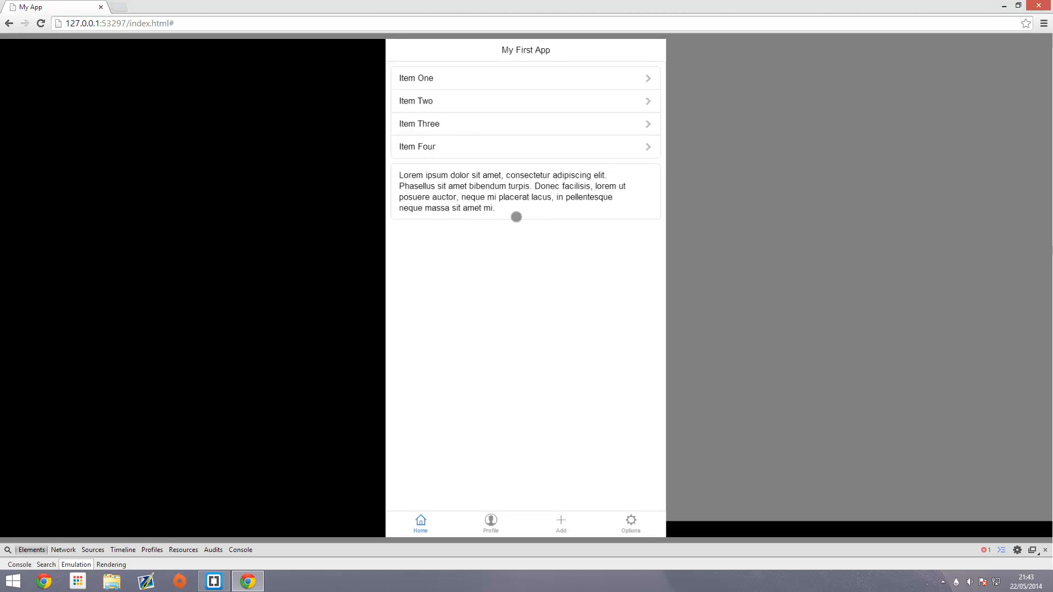
mouse_move(501, 140)
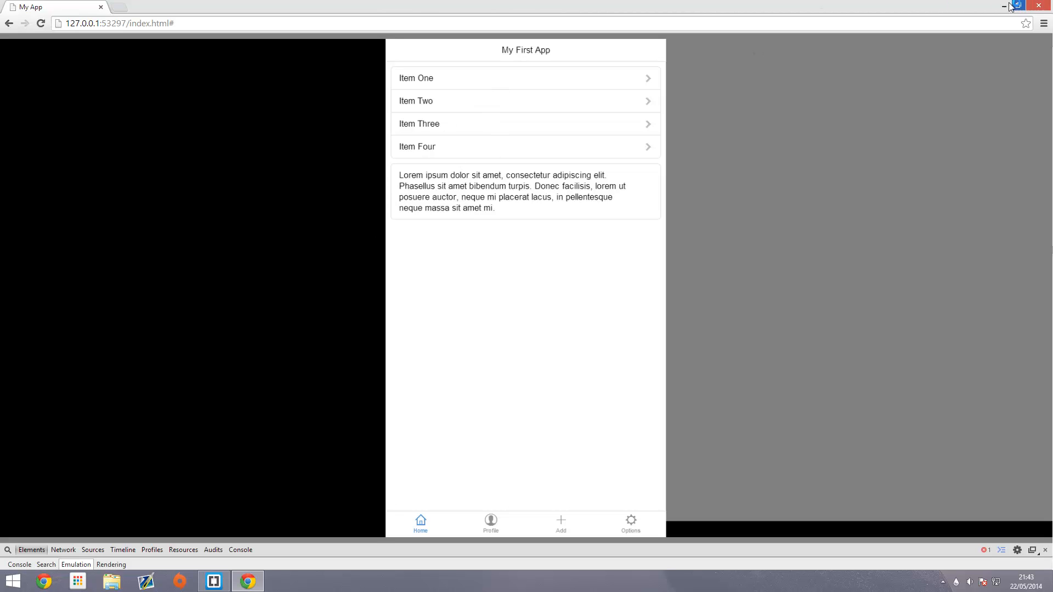
Return from the Chrome preview to the Brackets editor
left_click(214, 581)
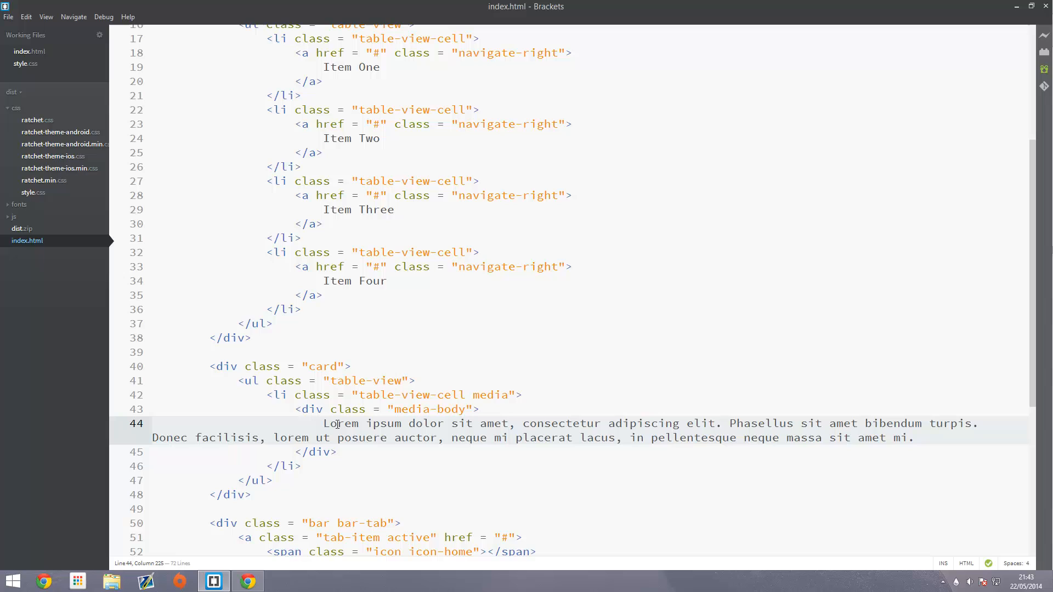
Add an <img class="media-object pull-left"> above the media-body div
key("Enter")
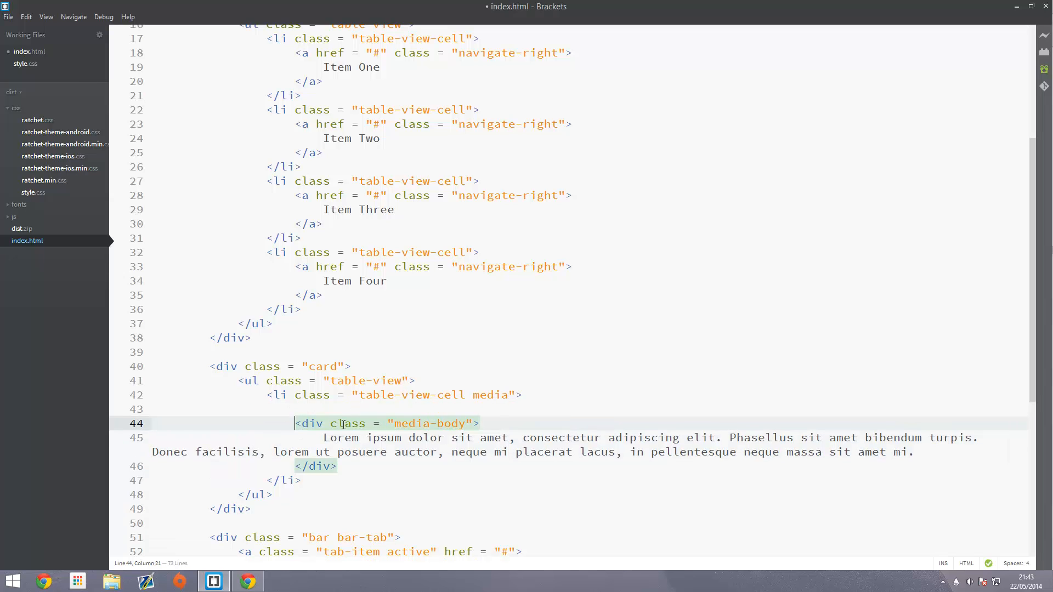
type("<img")
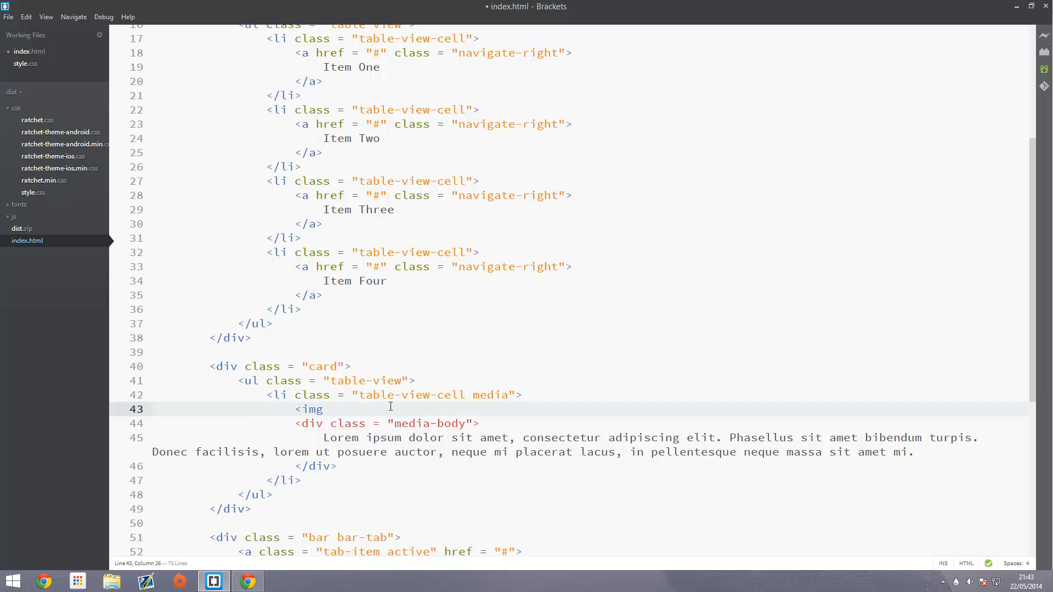
type("class = \"\"")
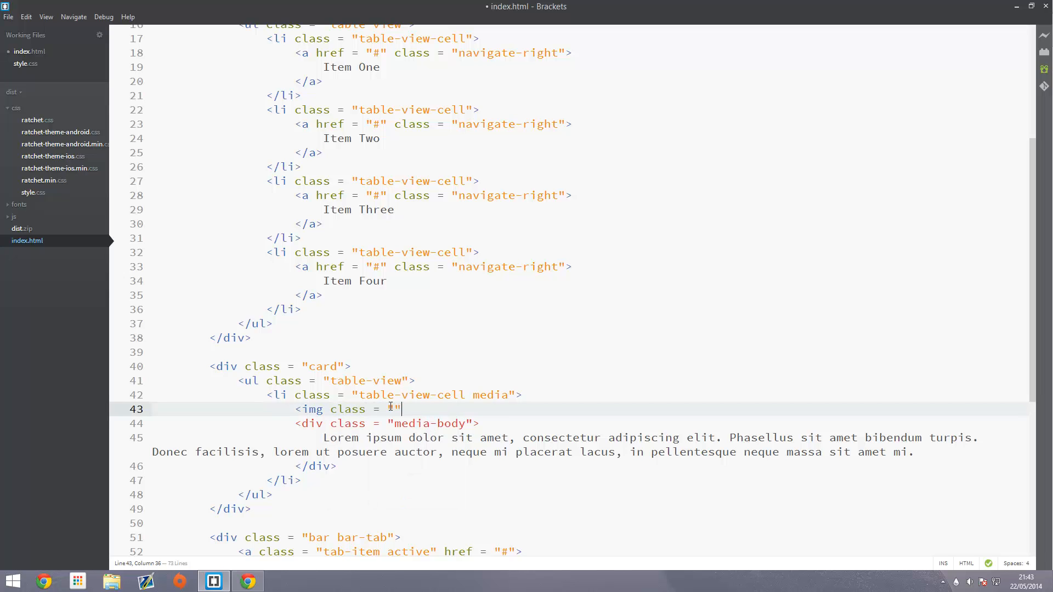
type("media-ob")
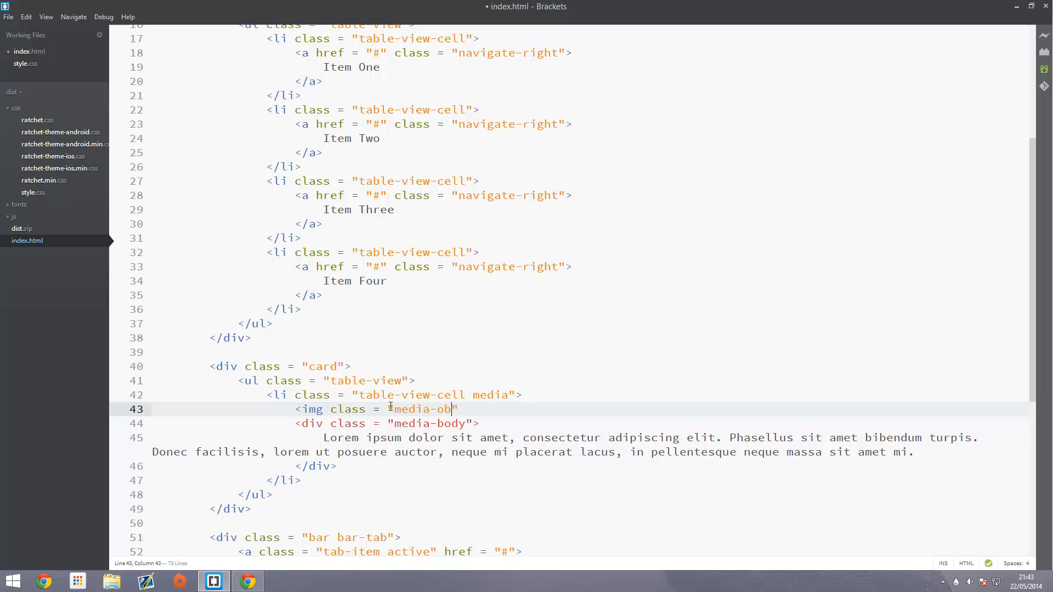
type("ject pull")
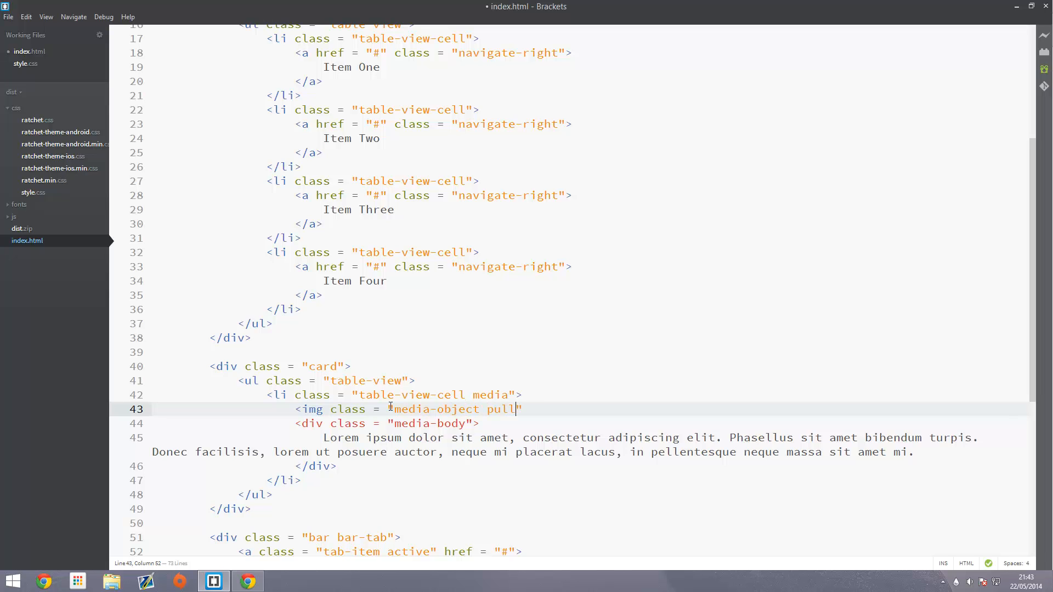
type("-left")
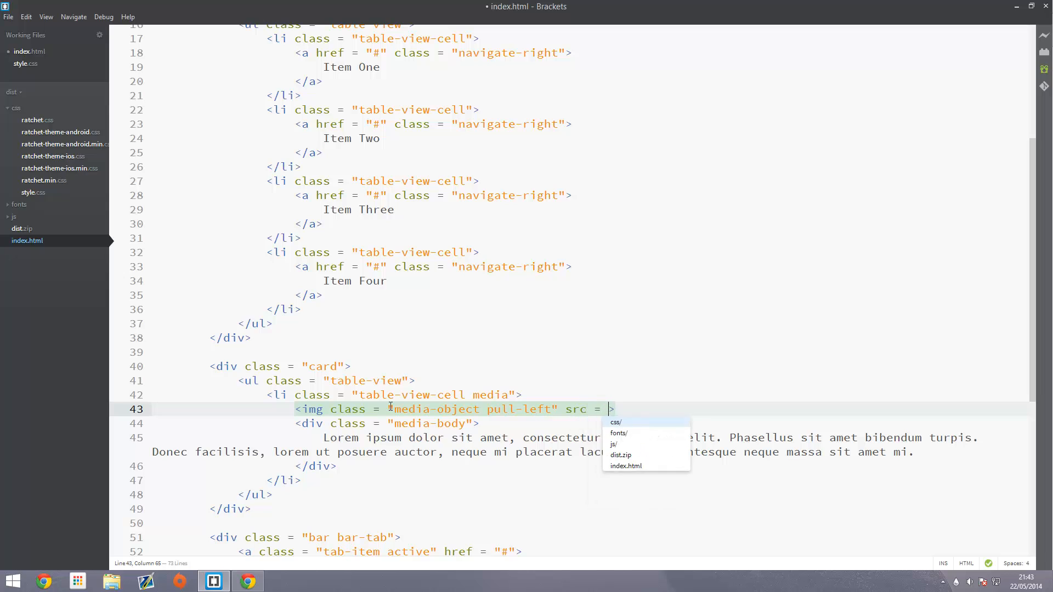
type("\"")
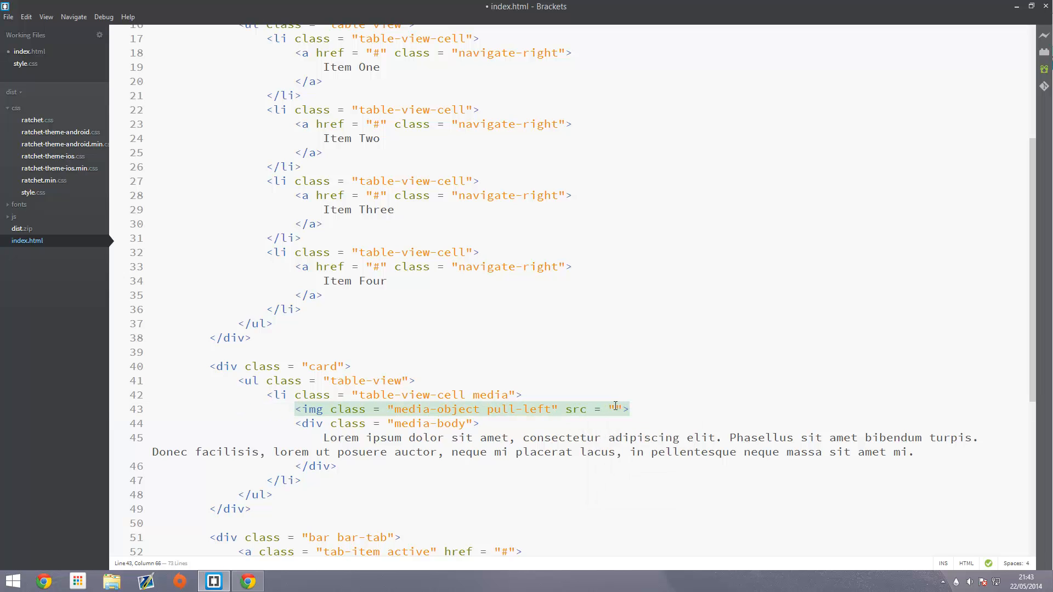
type("http://")
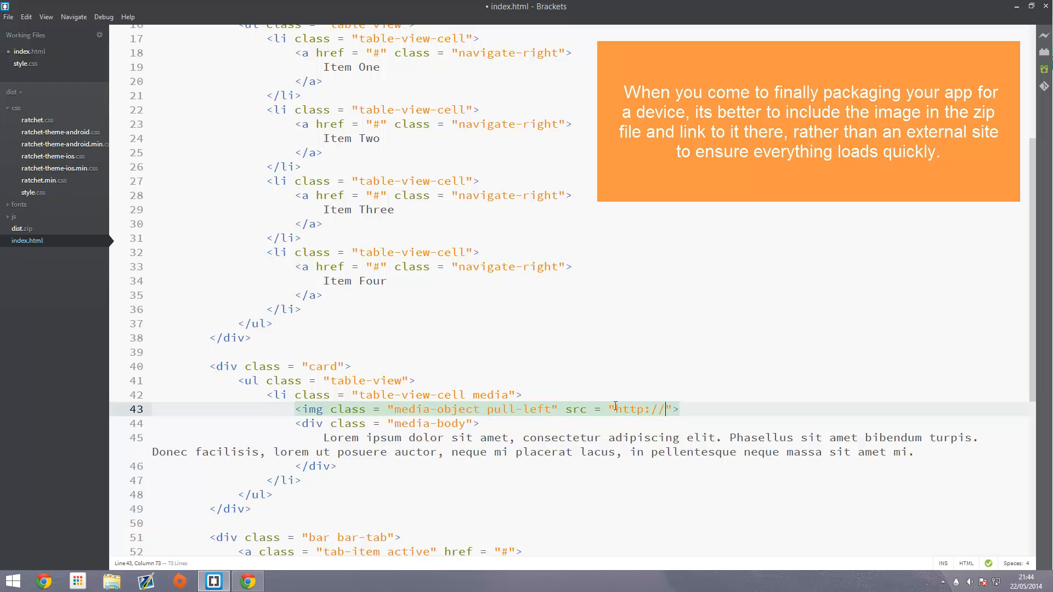
type("lore")
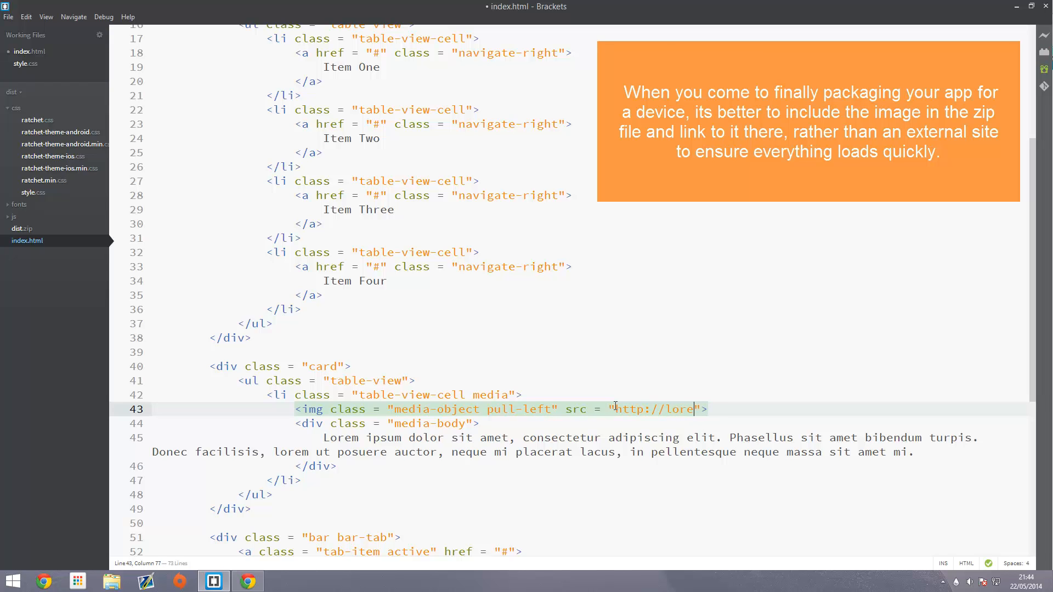
mouse_move(819, 407)
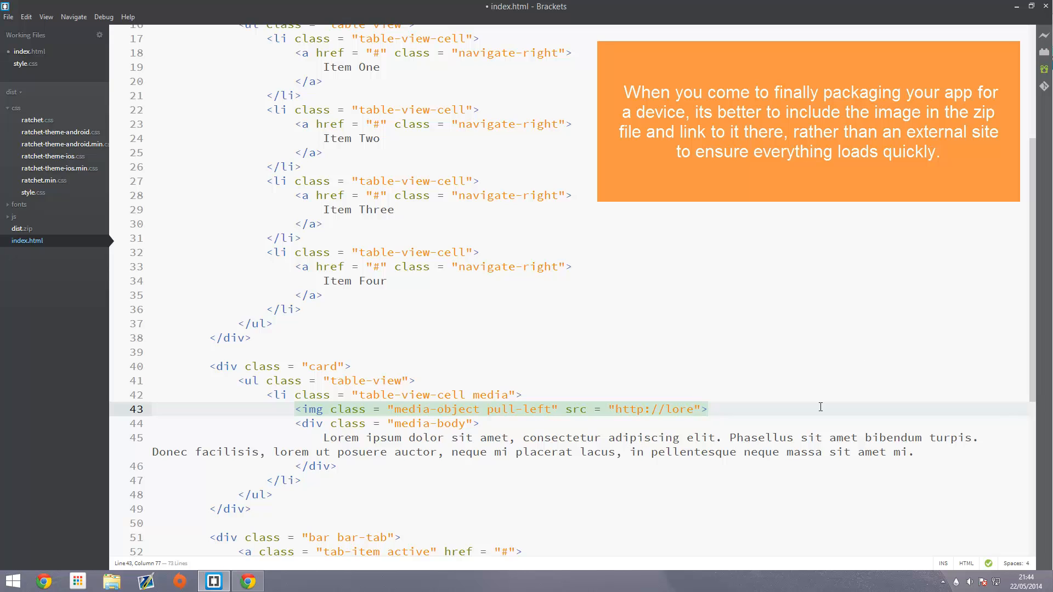
type("pixel")
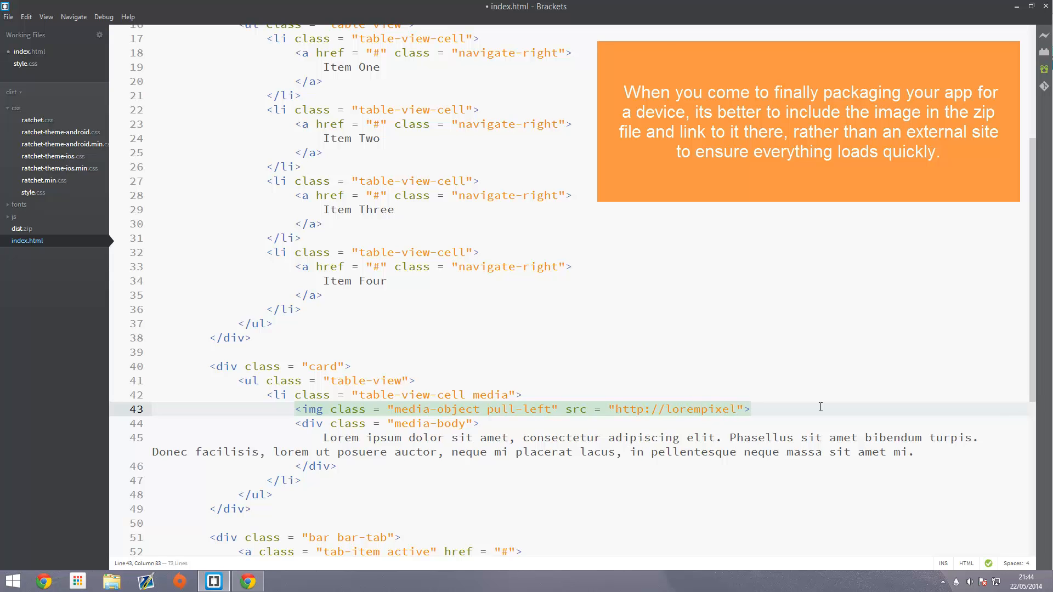
type(".com/")
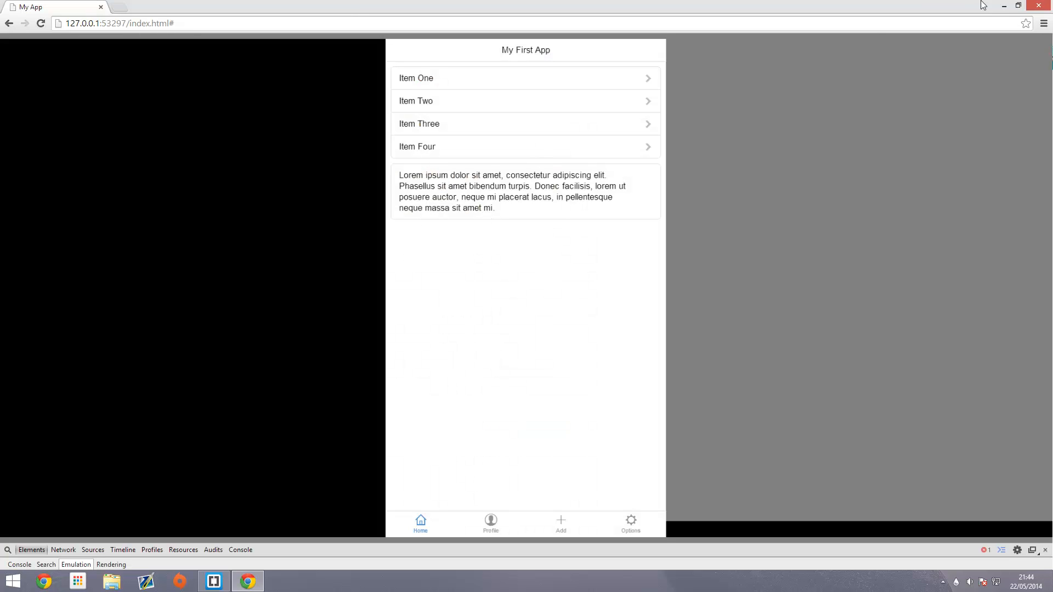
left_click(214, 581)
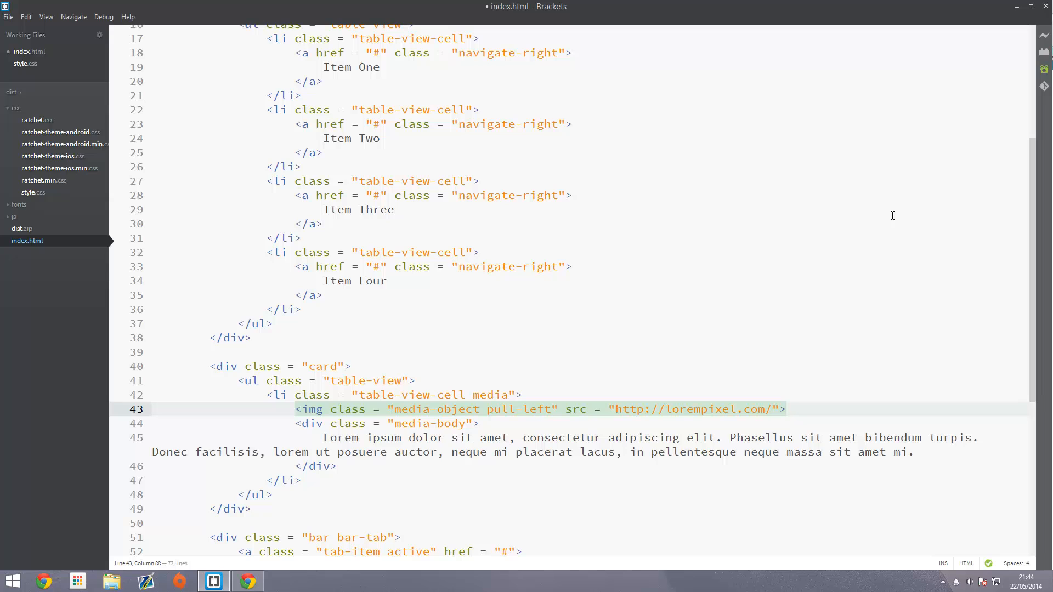
type("42")
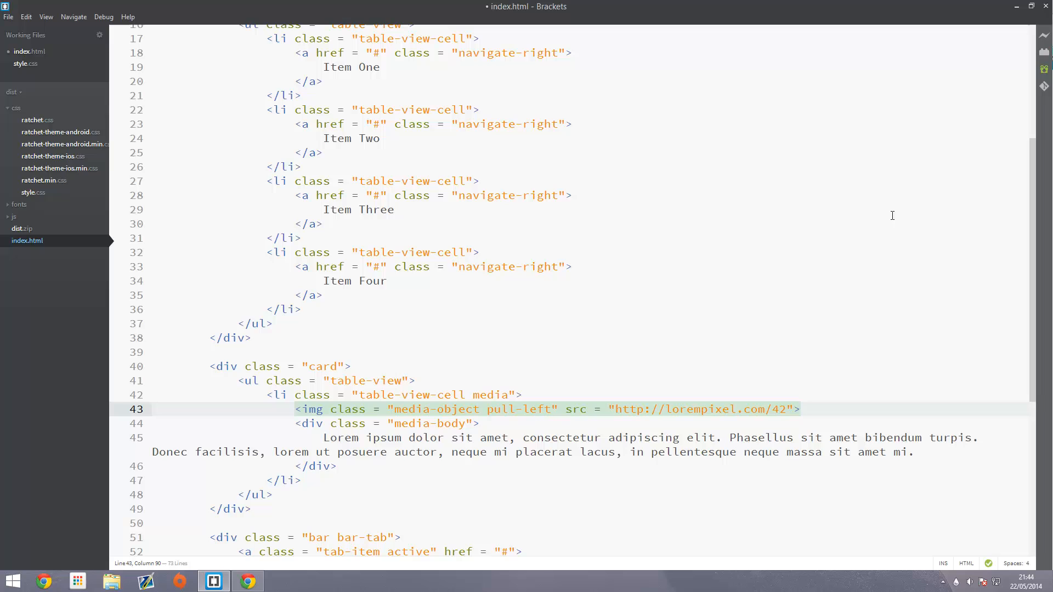
type("/42")
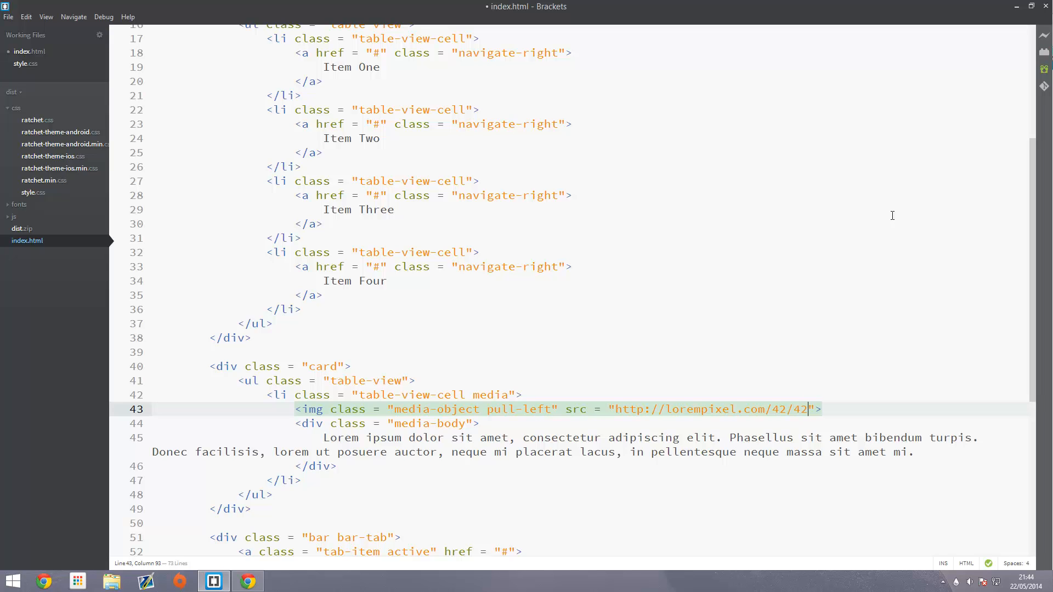
type("/")
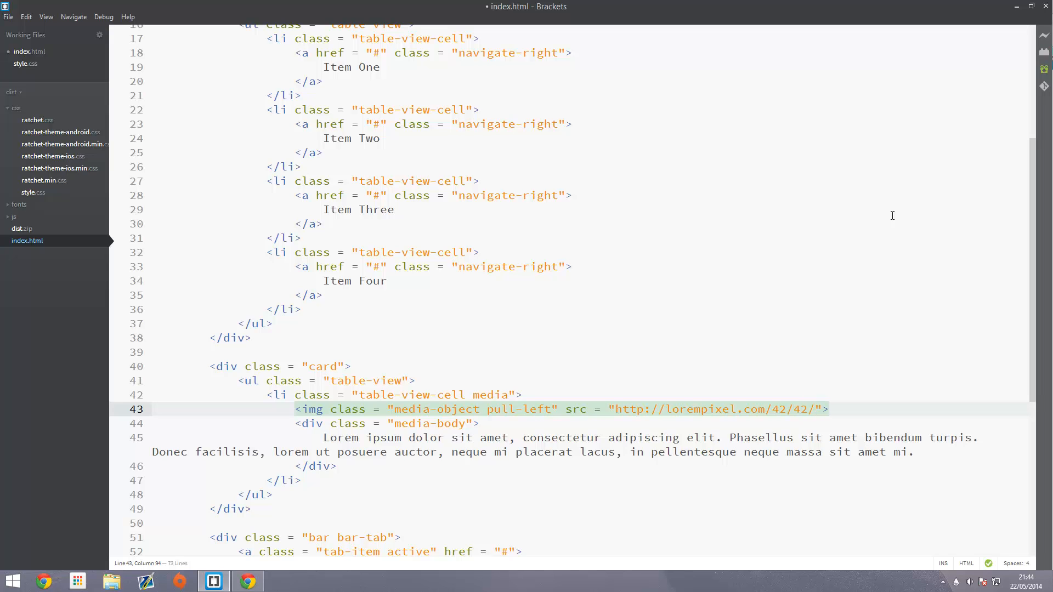
type("people")
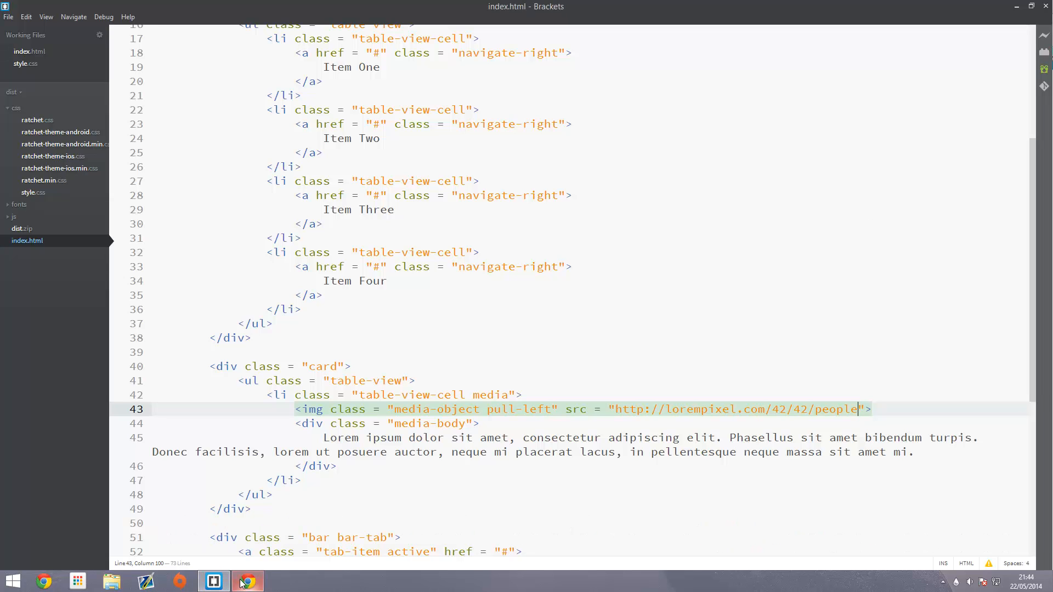
Preview the placeholder photo beside the text in Chrome, then return to Brackets
left_click(248, 582)
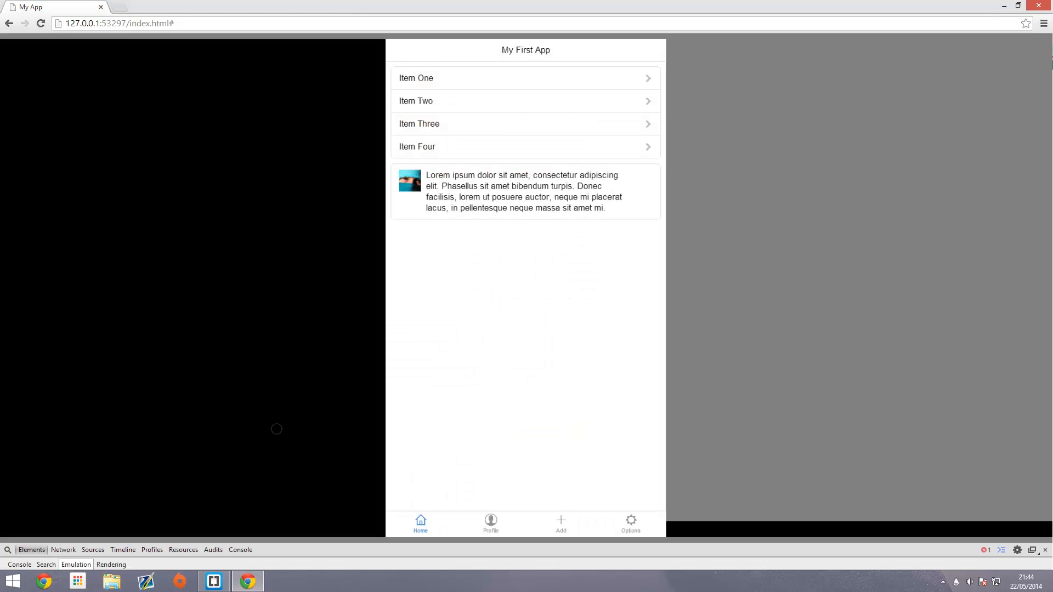
mouse_move(376, 184)
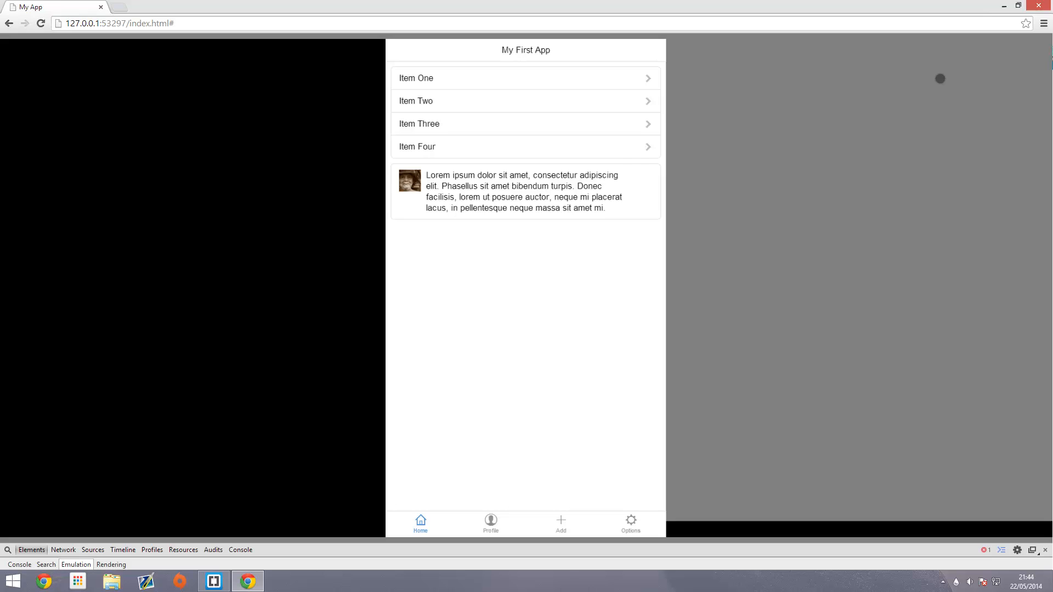
mouse_move(928, 85)
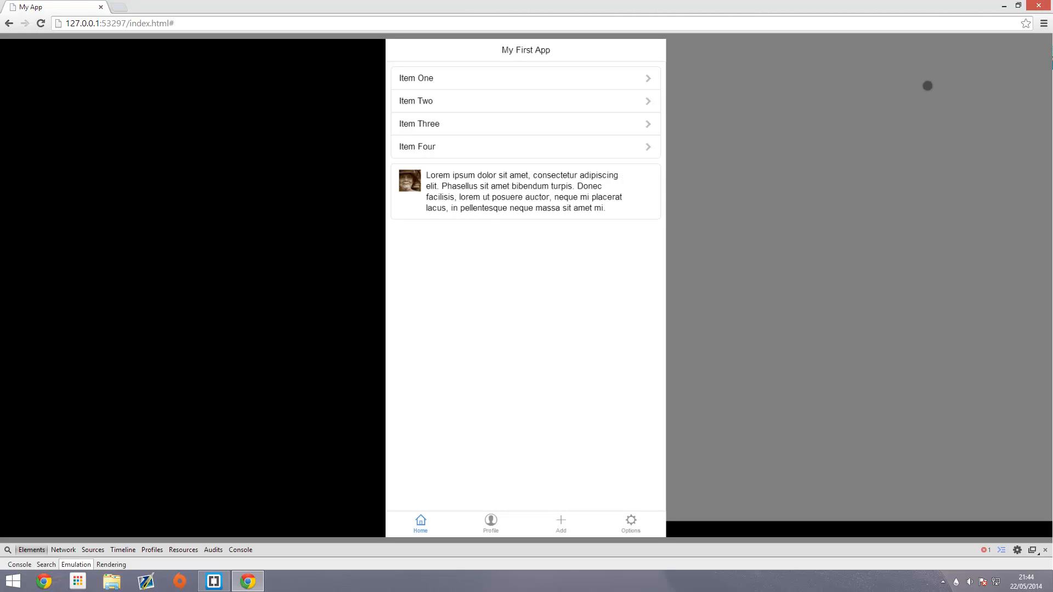
left_click(213, 582)
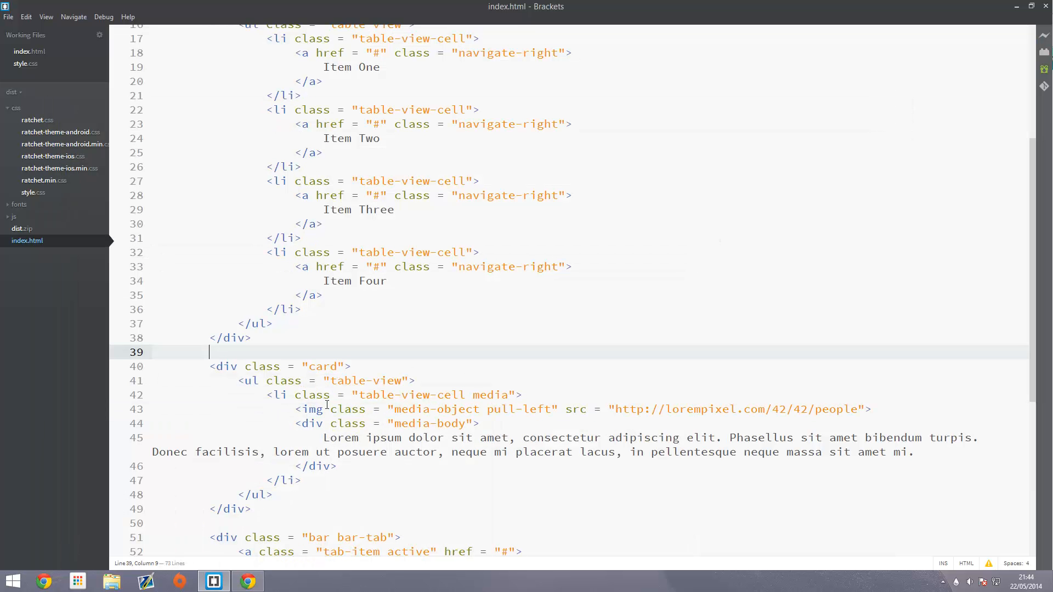